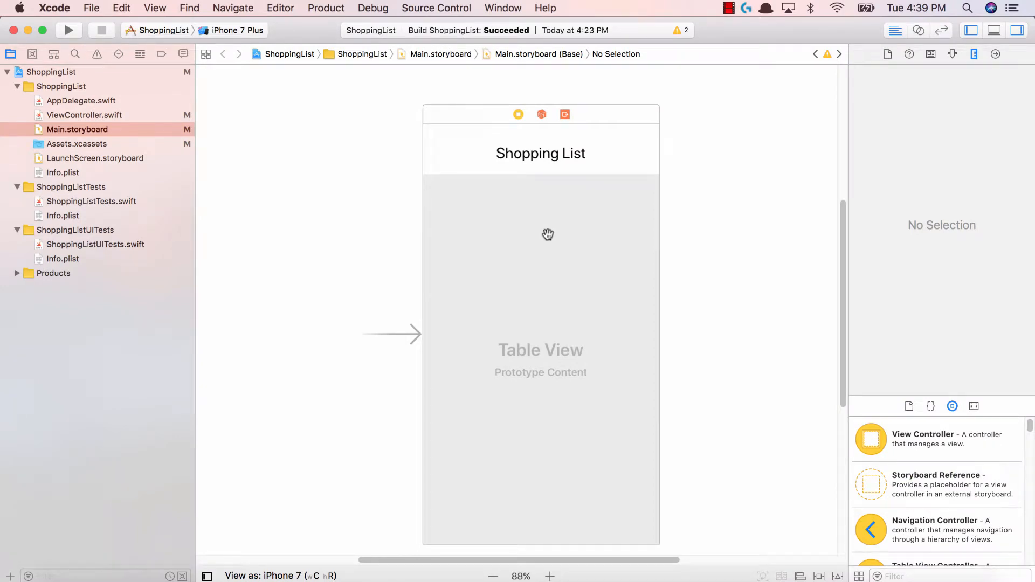
mouse_move(686, 226)
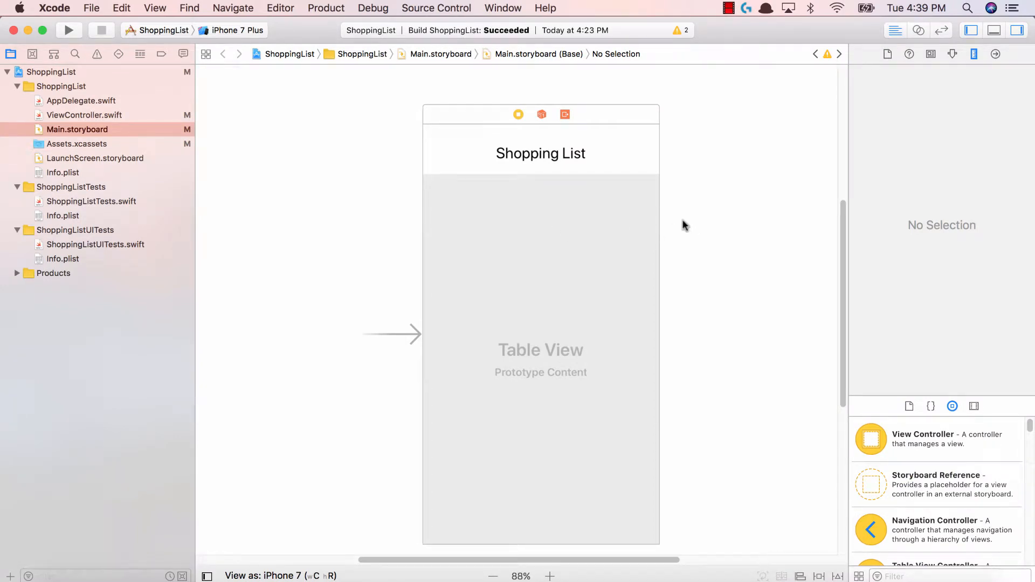
mouse_move(644, 219)
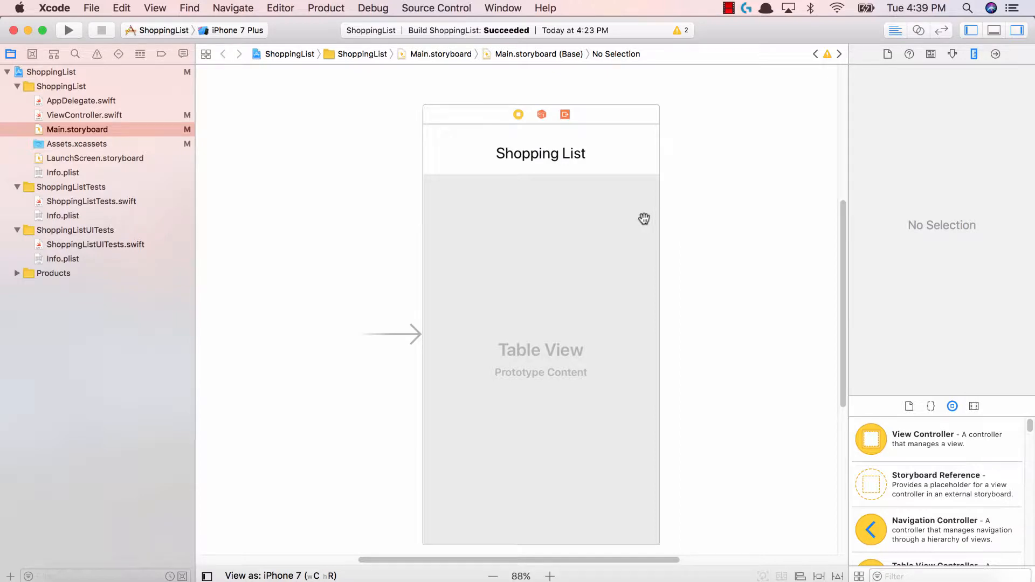
mouse_move(640, 220)
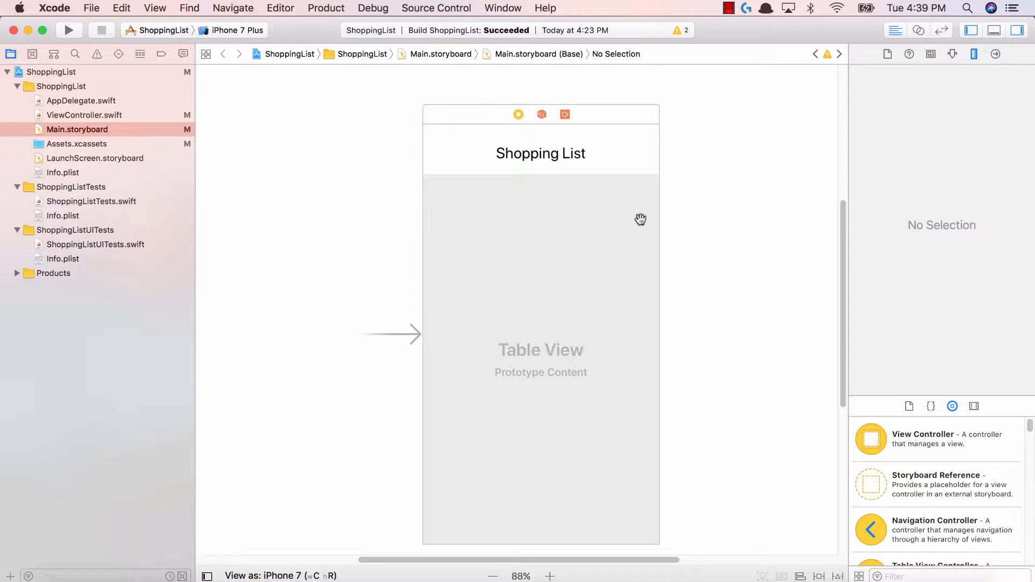
mouse_move(571, 244)
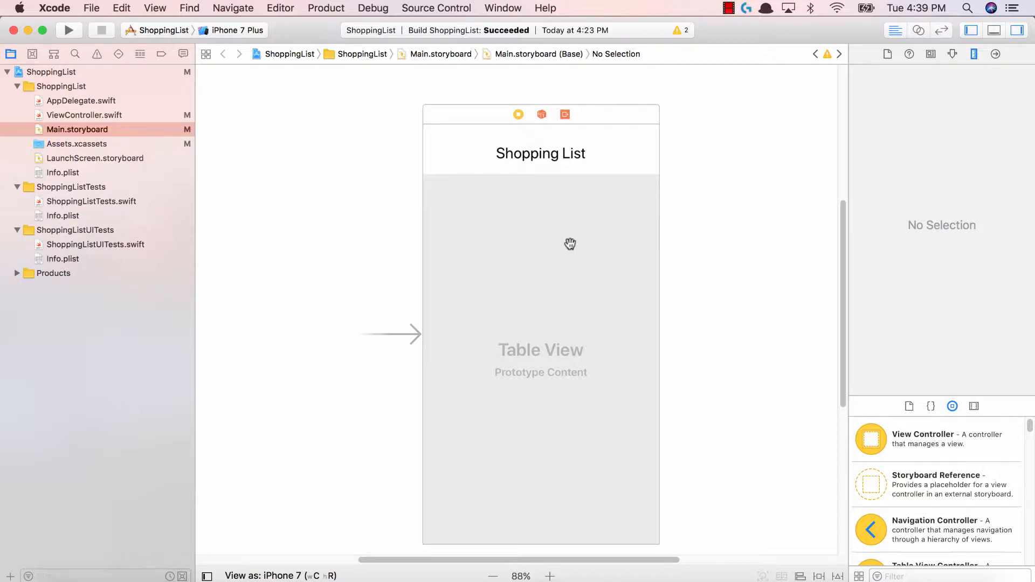
mouse_move(500, 227)
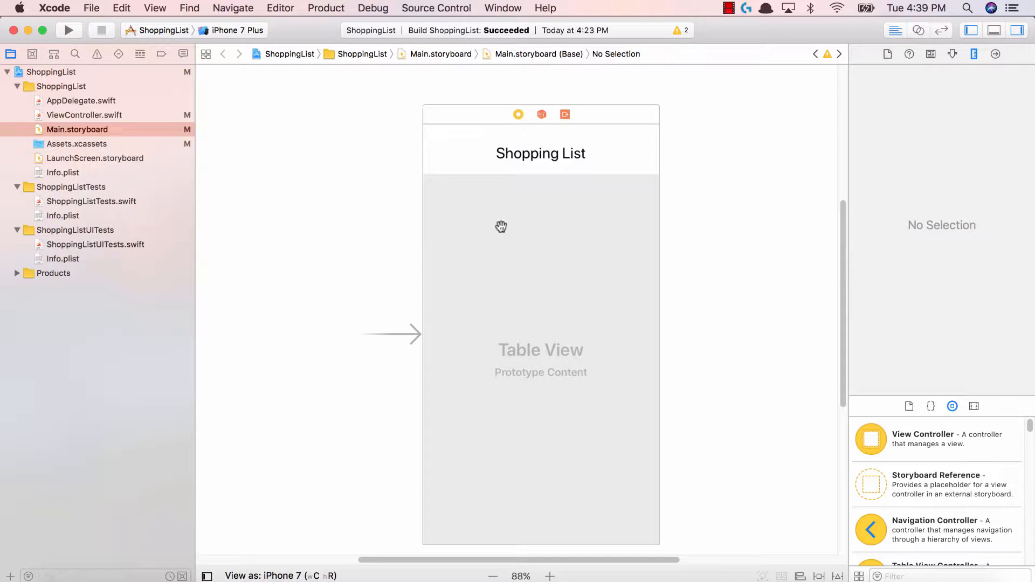
mouse_move(69, 114)
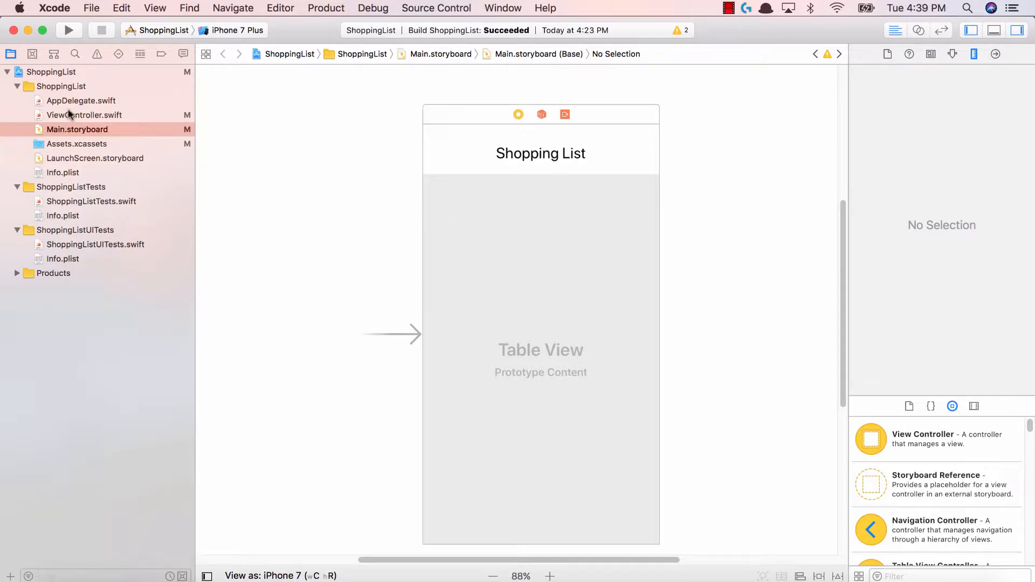
Step: Create an Empty user-interface file named CustomTableViewCell in the ShoppingList group
right_click(54, 87)
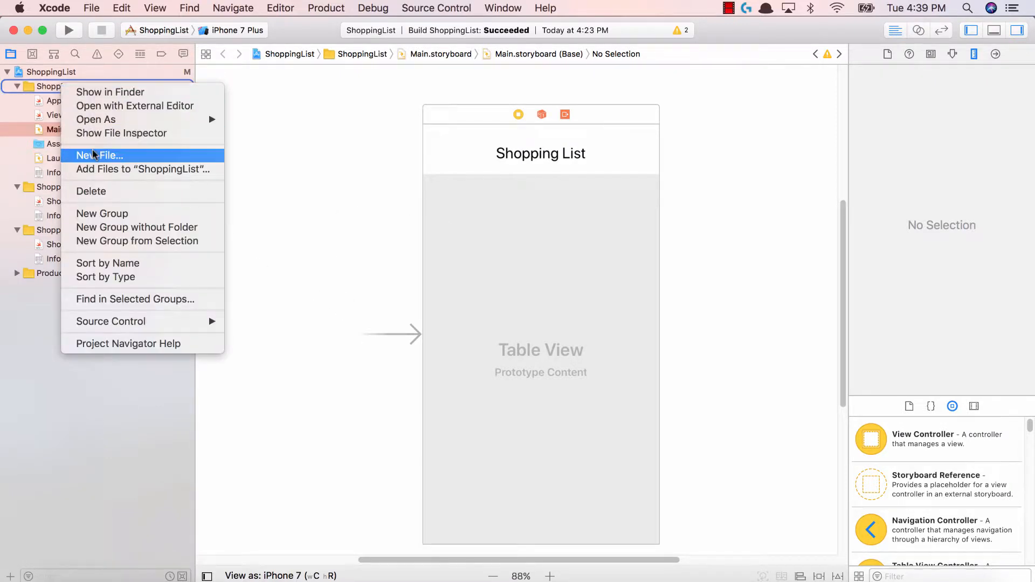
left_click(99, 155)
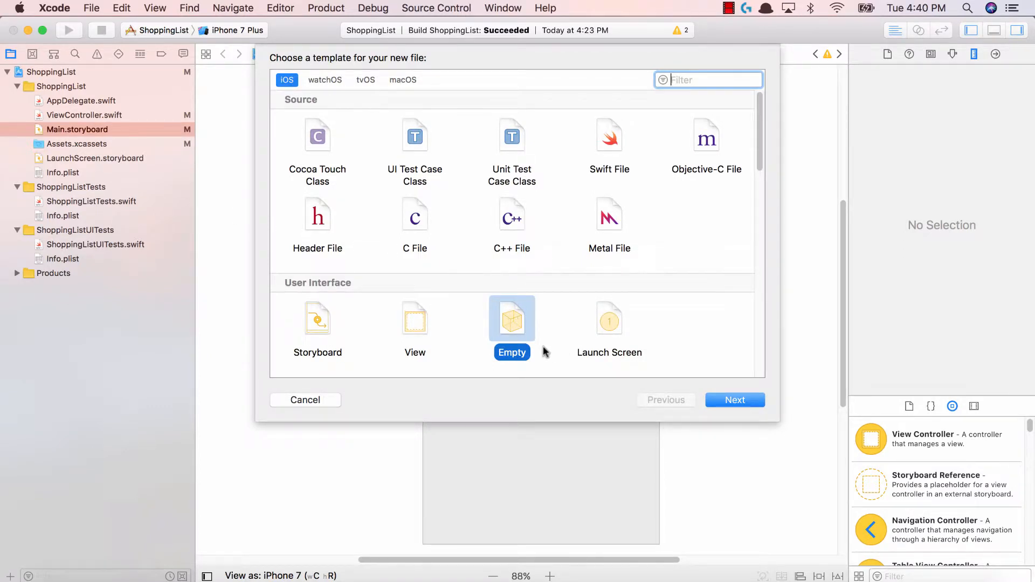
mouse_move(341, 41)
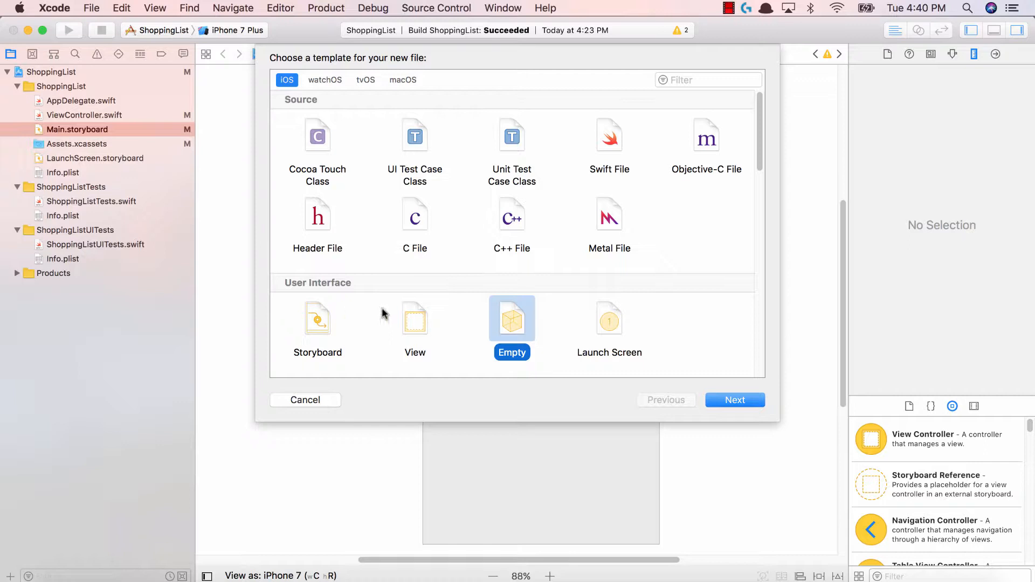
left_click(735, 399)
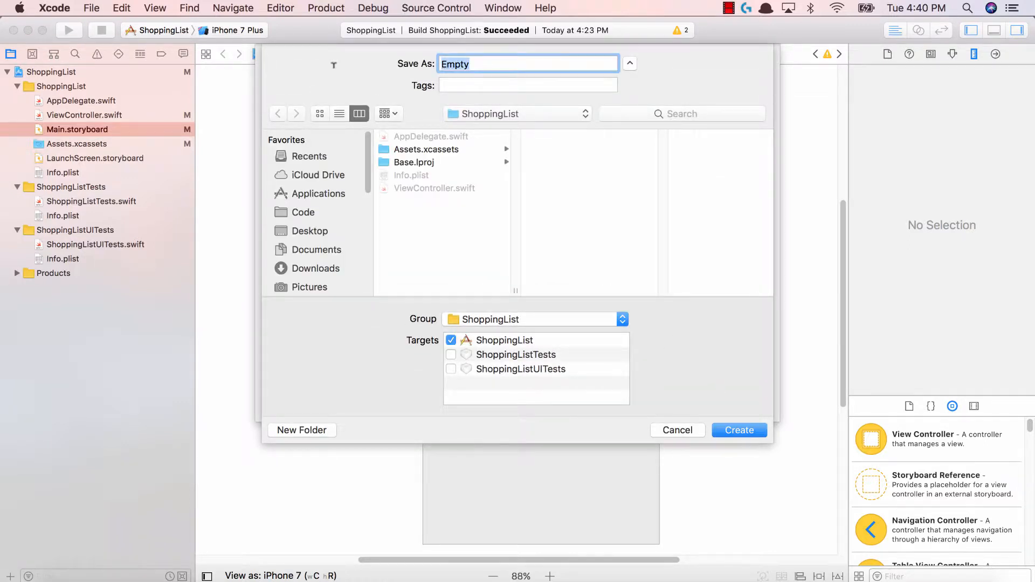
type("Custom")
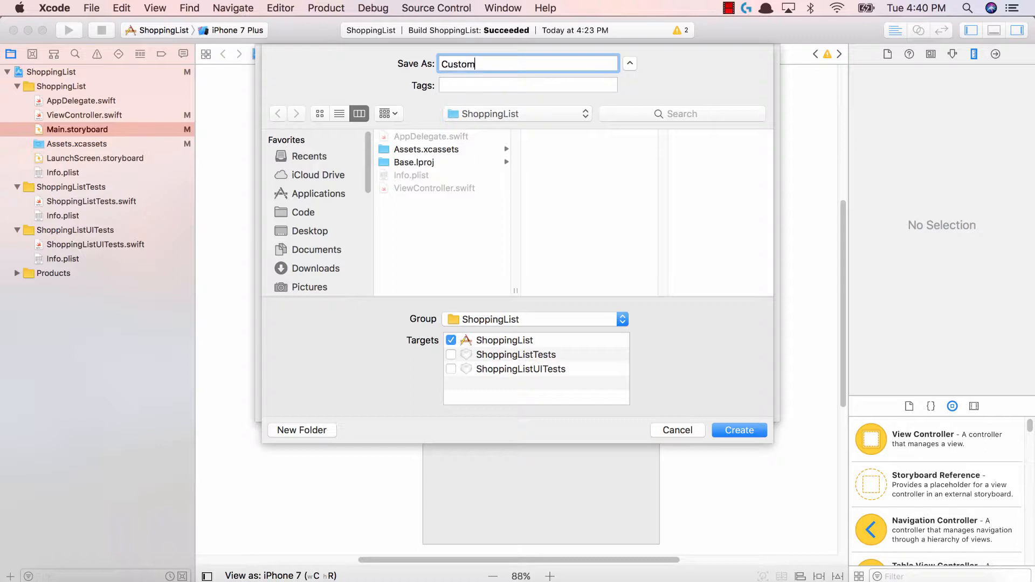
type("TableViewCel")
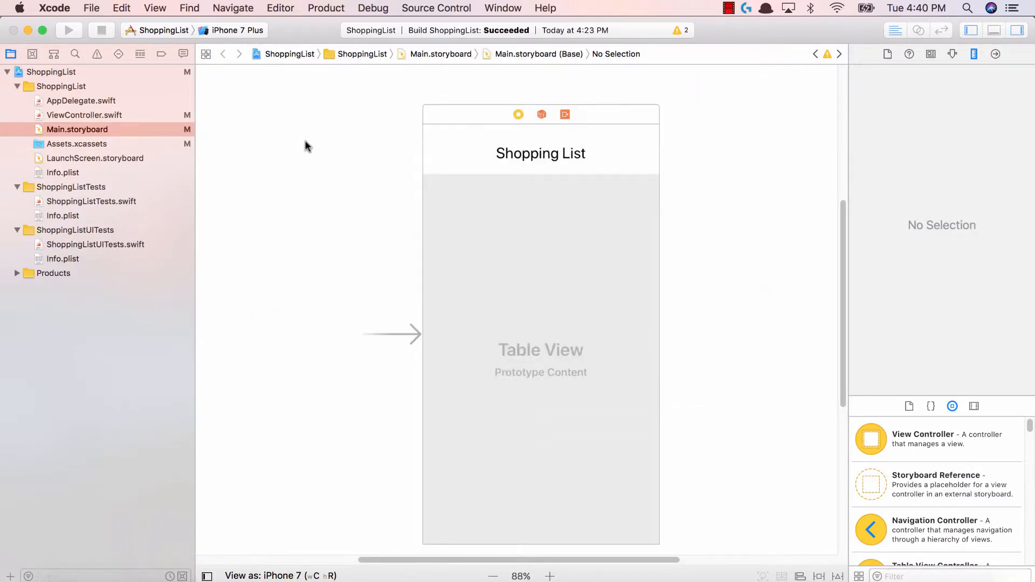
Step: Drop a Table View Cell into CustomTableViewCell.xib and stretch it to a custom row height of 80
left_click(95, 144)
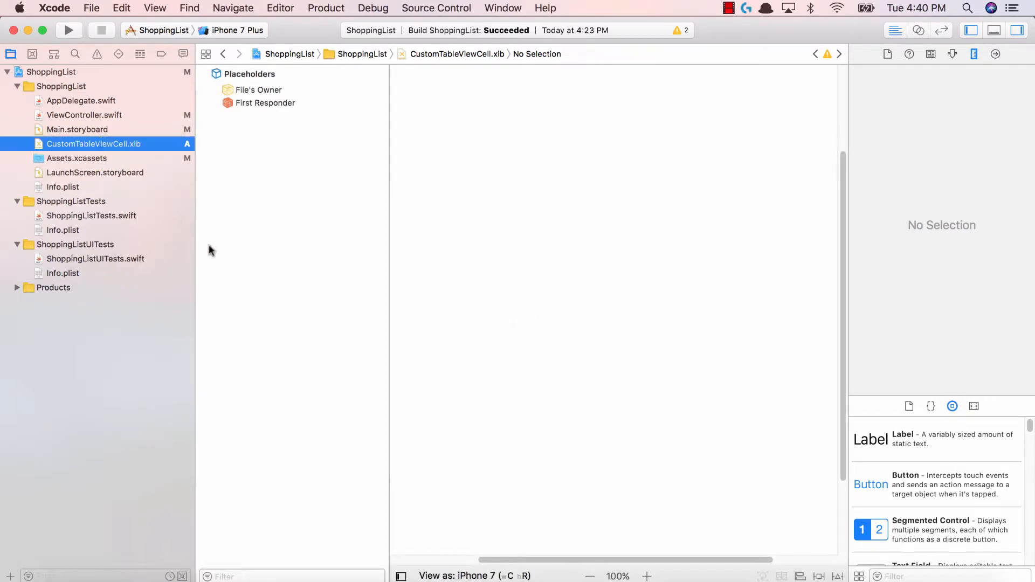
mouse_move(557, 390)
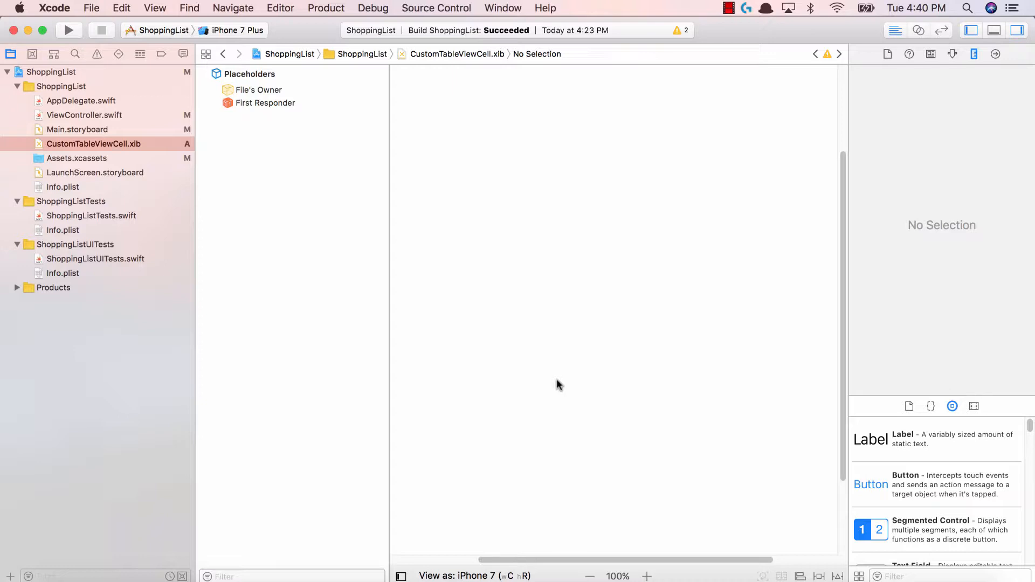
mouse_move(883, 576)
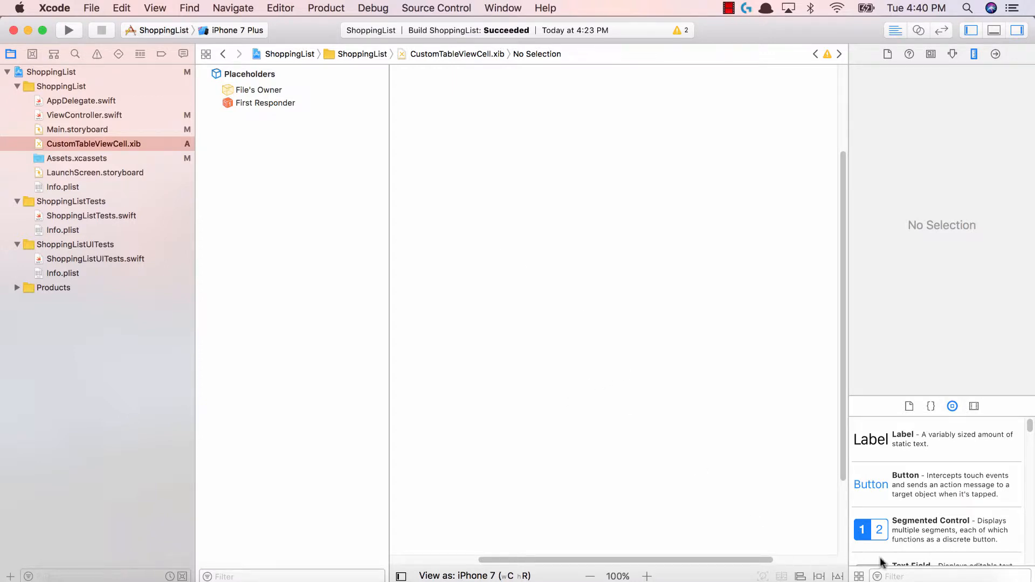
type("table view c")
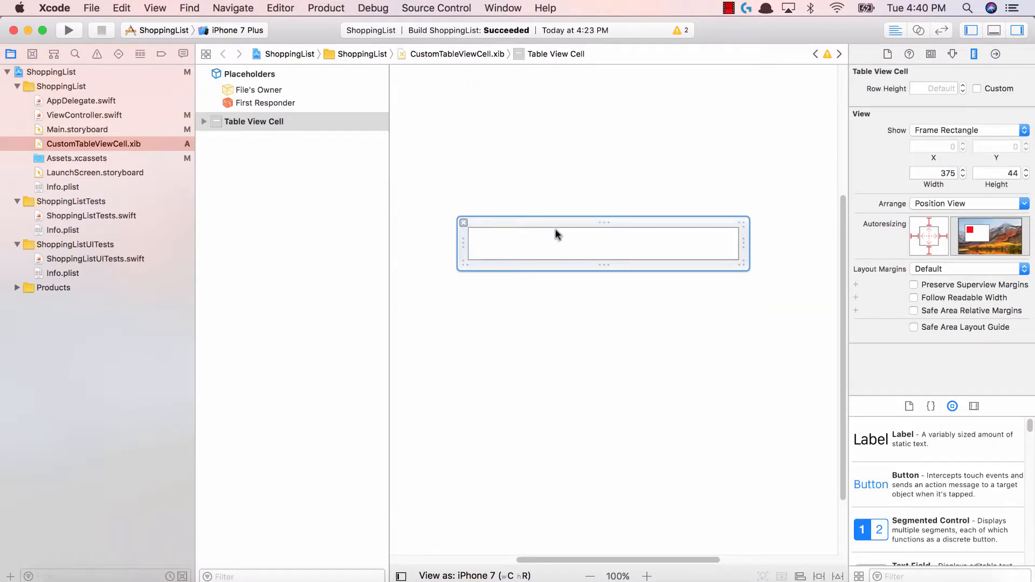
mouse_move(595, 224)
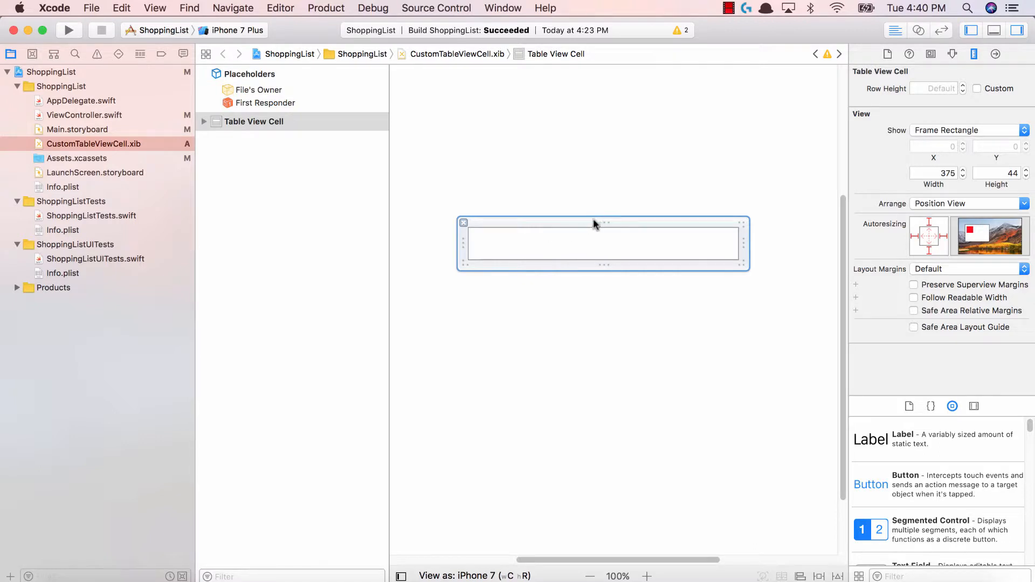
mouse_move(601, 223)
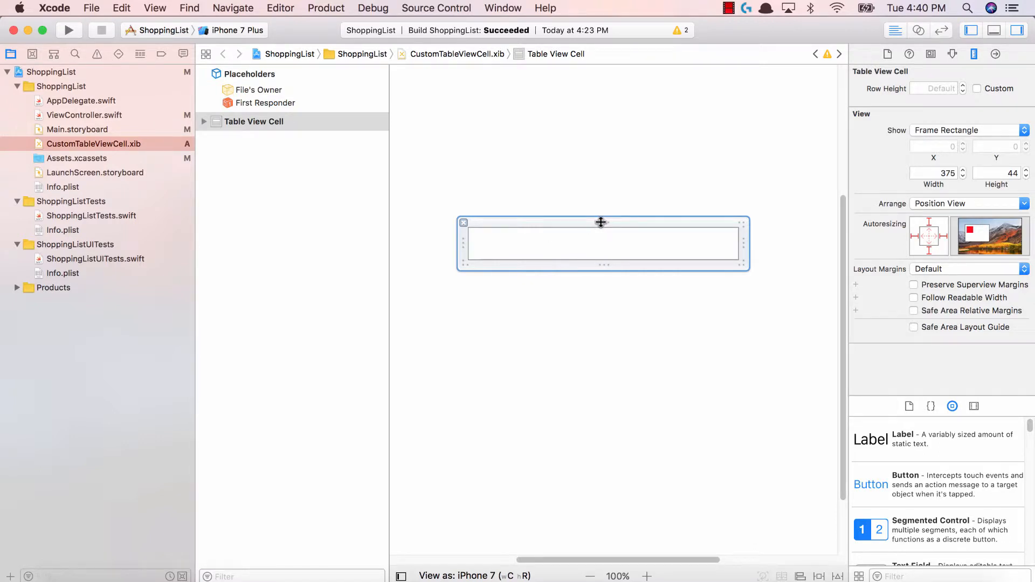
left_click_drag(601, 223, 601, 199)
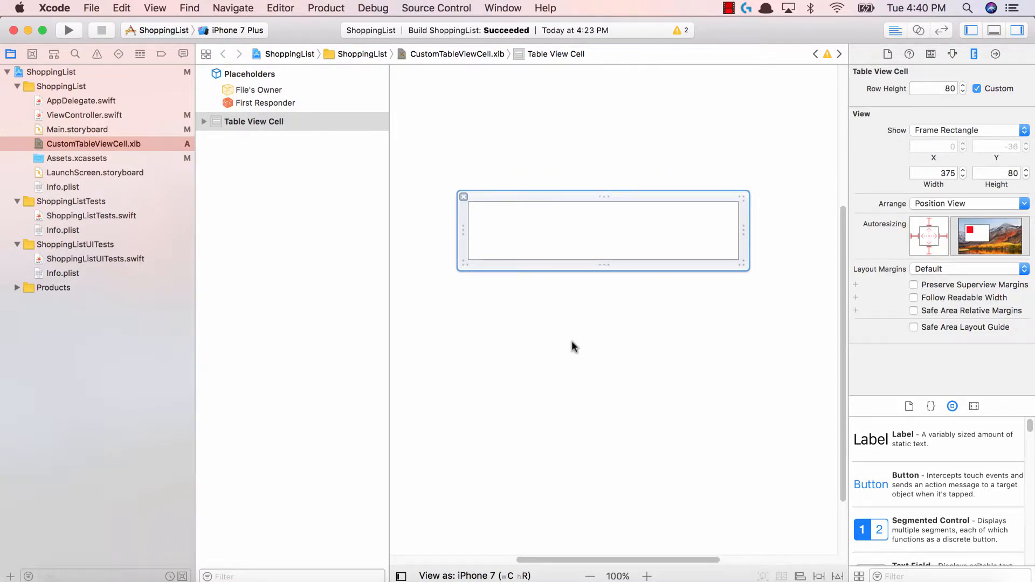
left_click(574, 350)
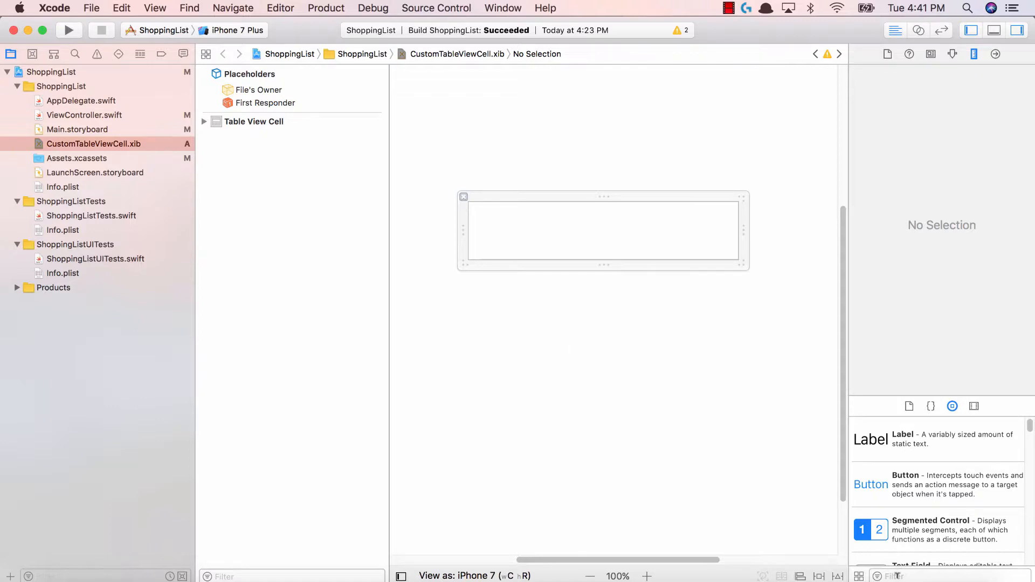
Step: Place an Image View inside the cell and shrink it to a small square at the left
type("image v")
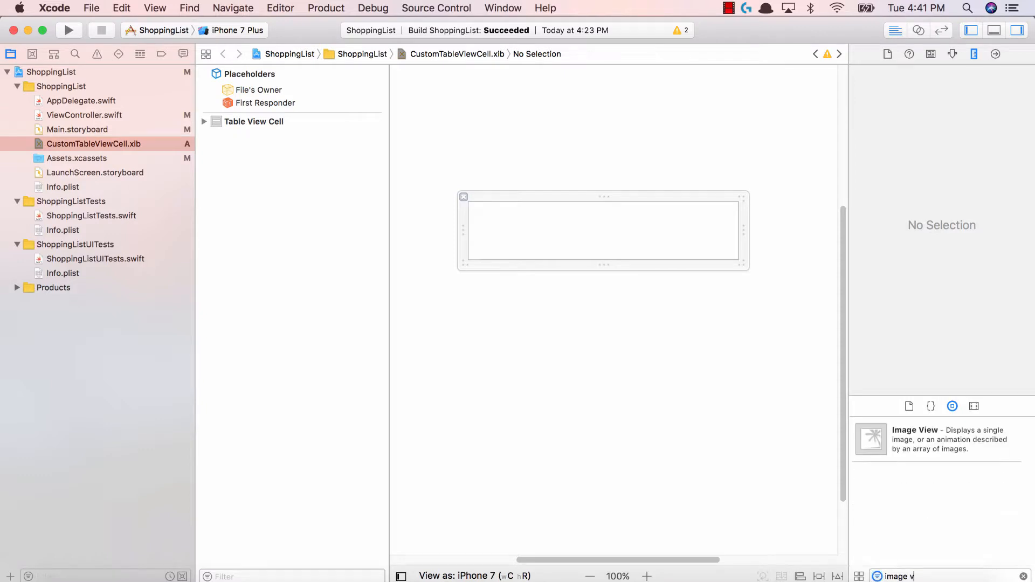
left_click_drag(870, 439, 526, 242)
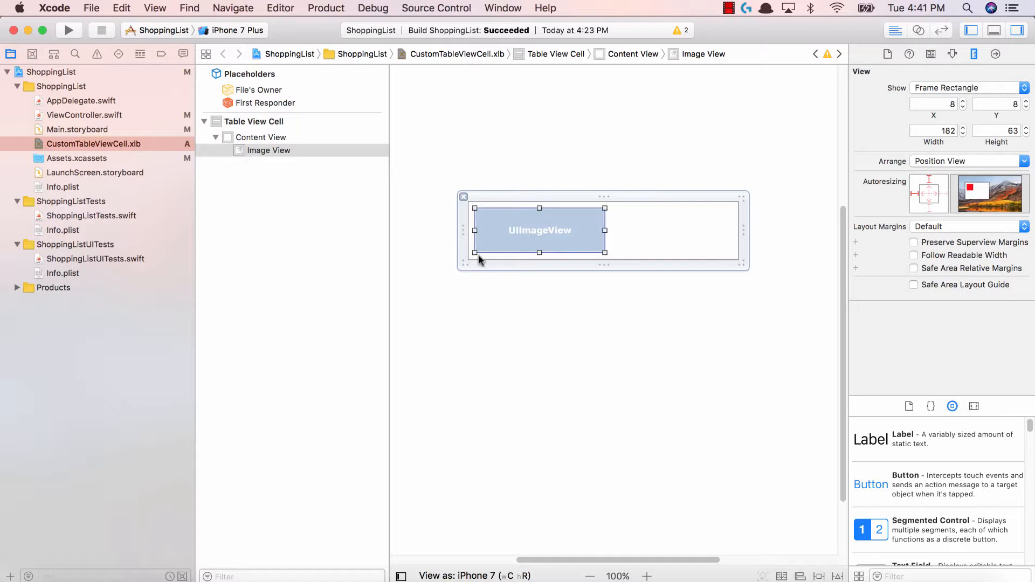
left_click(934, 131)
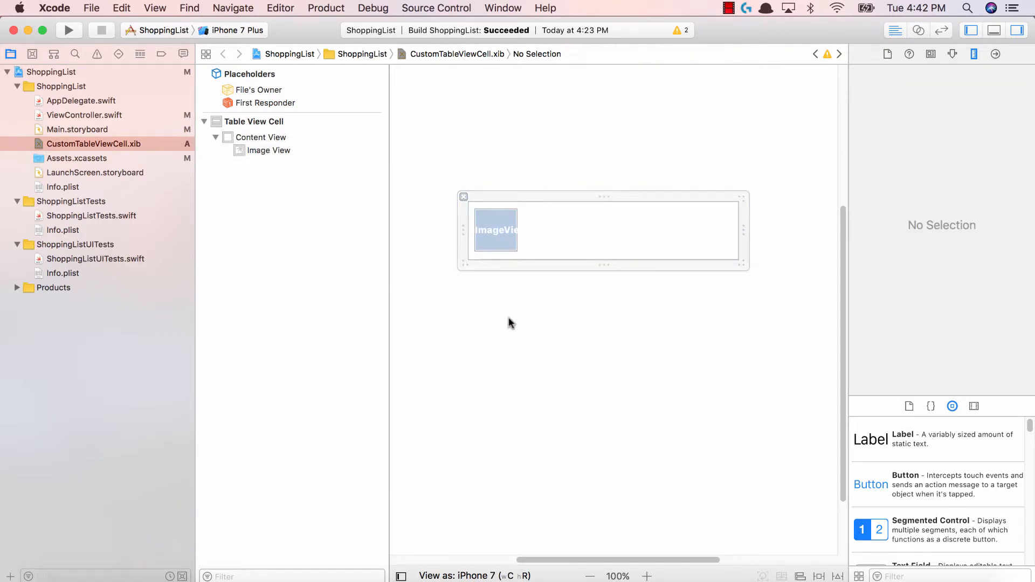
Step: Place a Label right of the image view and change its text to 'Item Name'
left_click_drag(871, 439, 602, 318)
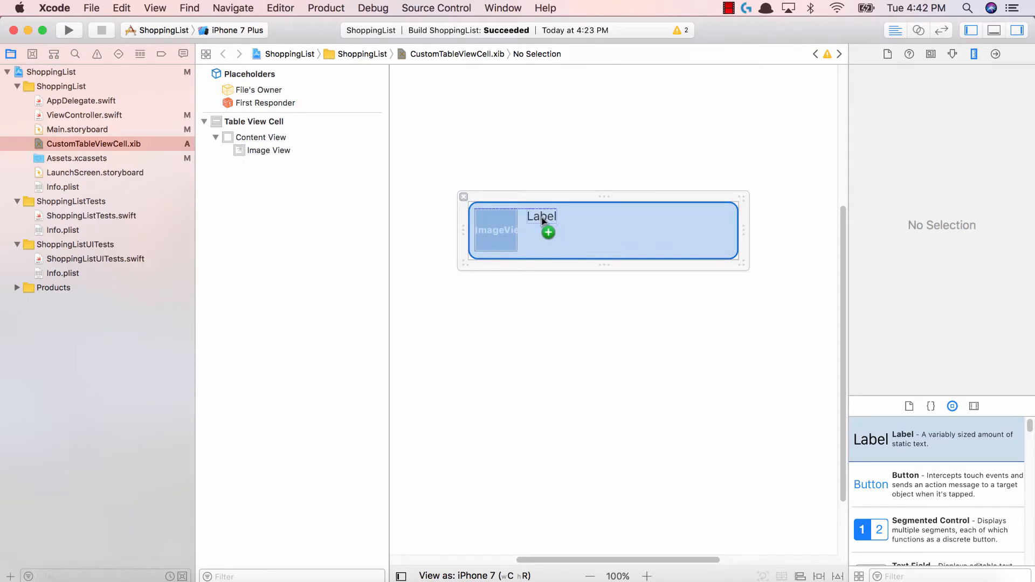
left_click(541, 217)
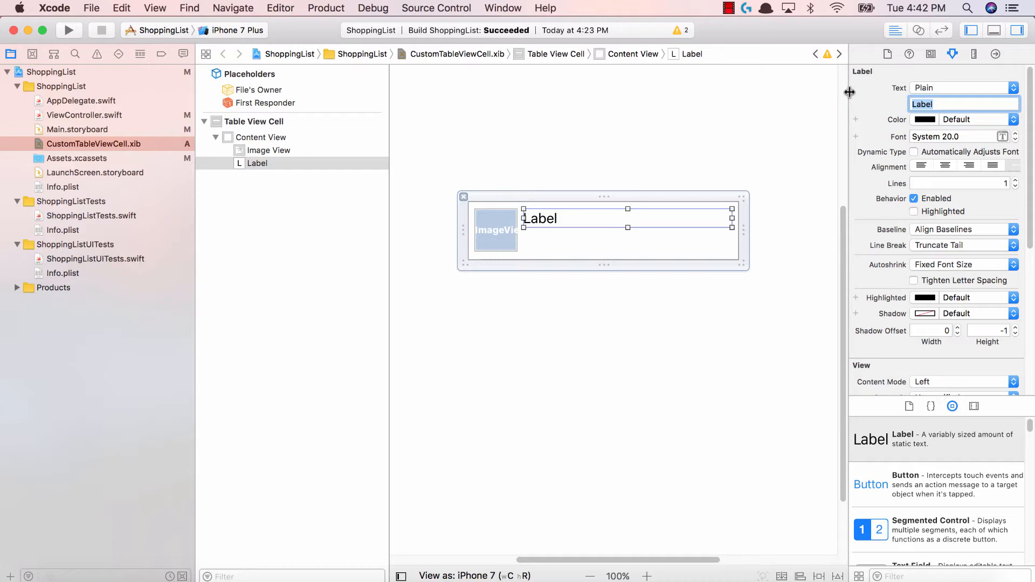
type("Item Name")
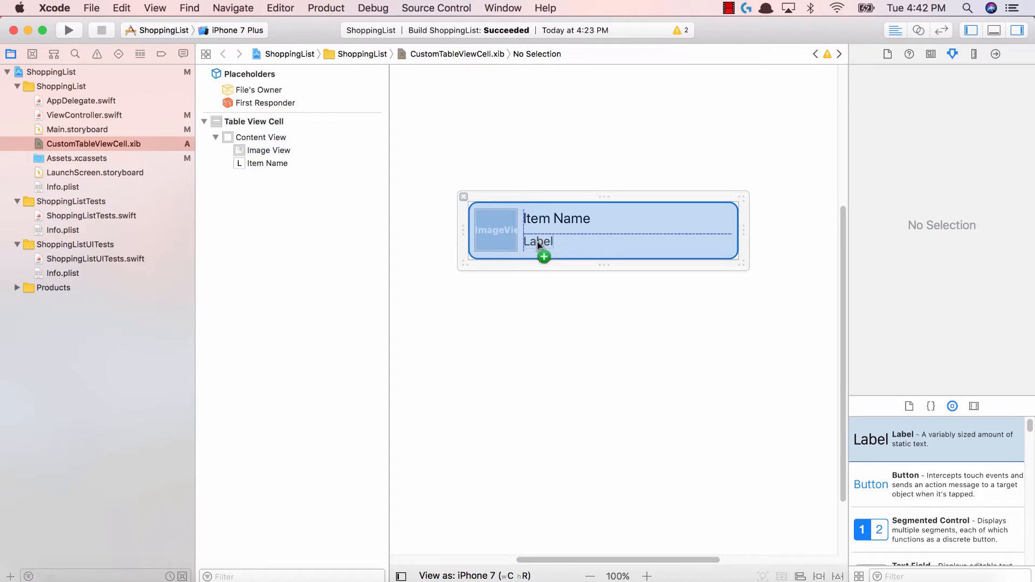
Step: Add a second label below Item Name reading 'Count: 4'
left_click(539, 243)
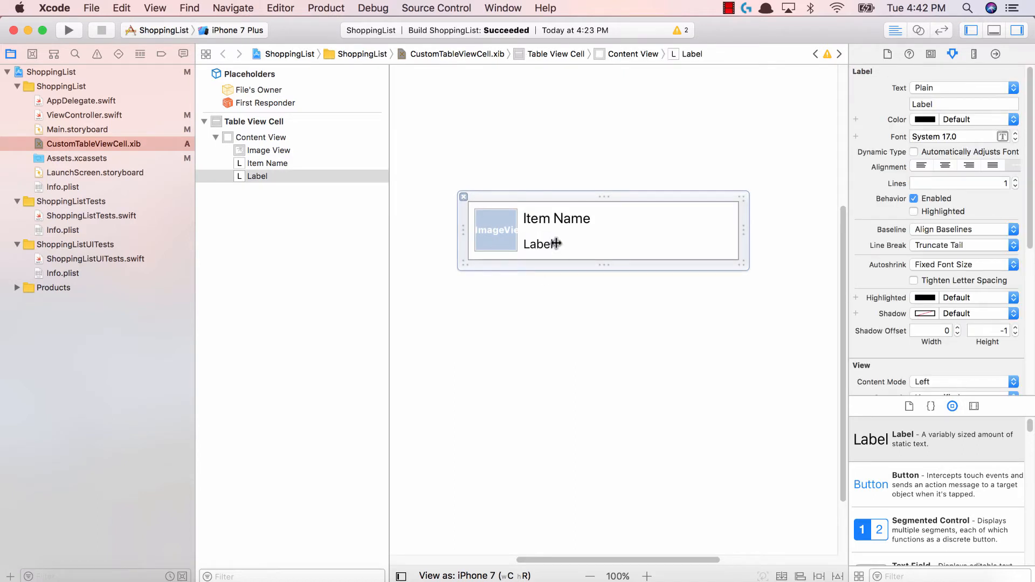
left_click(538, 243)
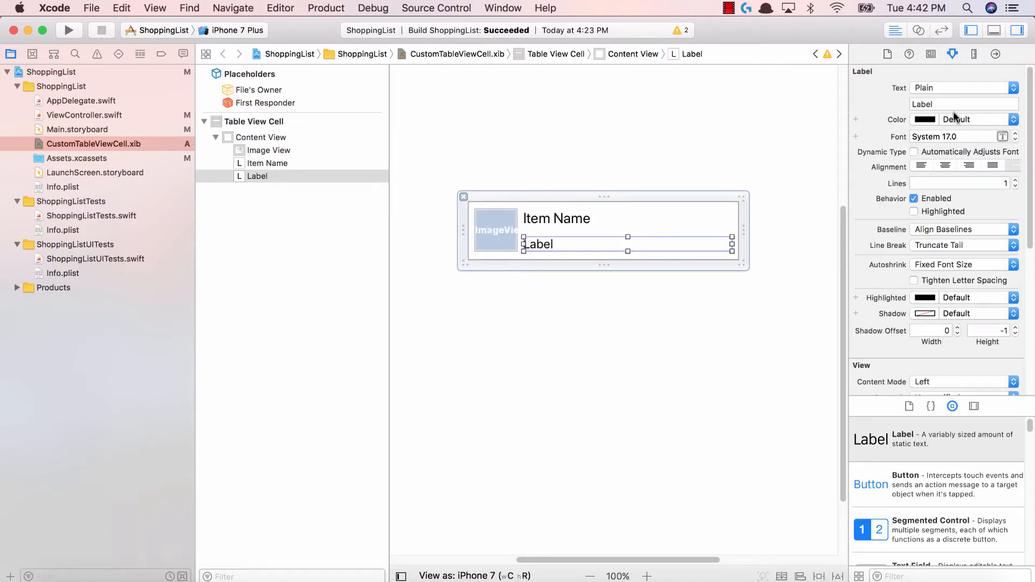
type("Count")
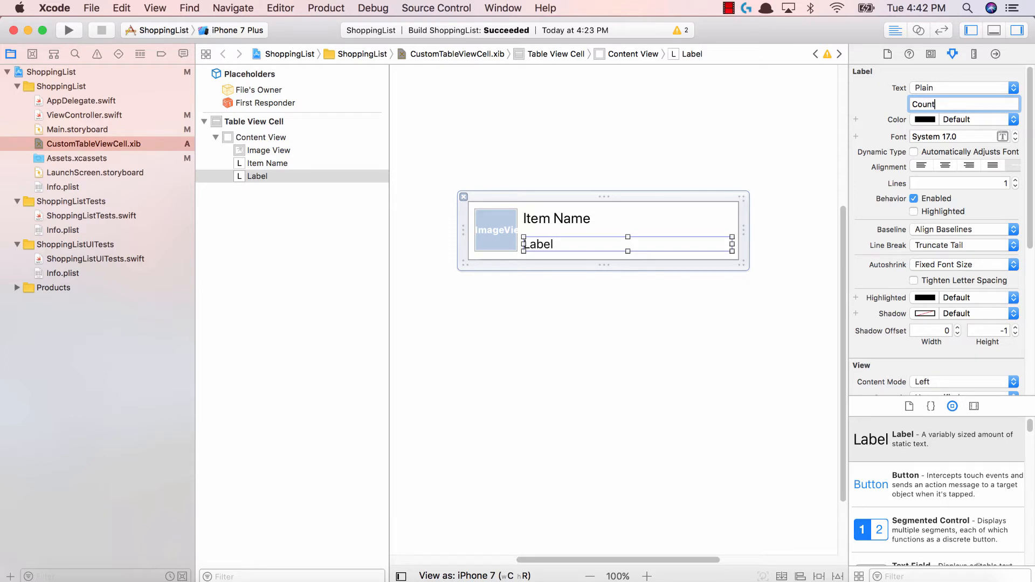
type(":")
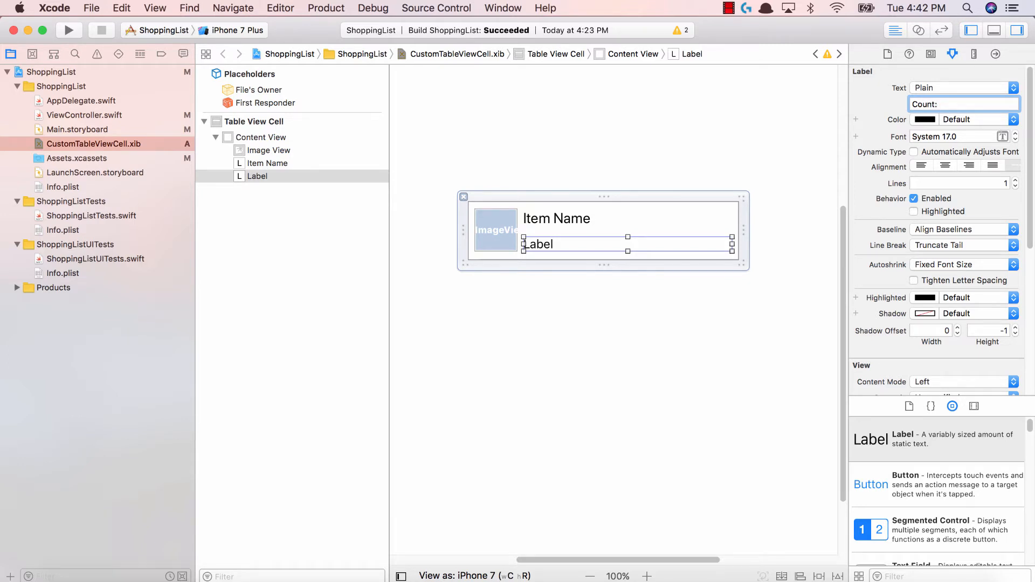
left_click(637, 335)
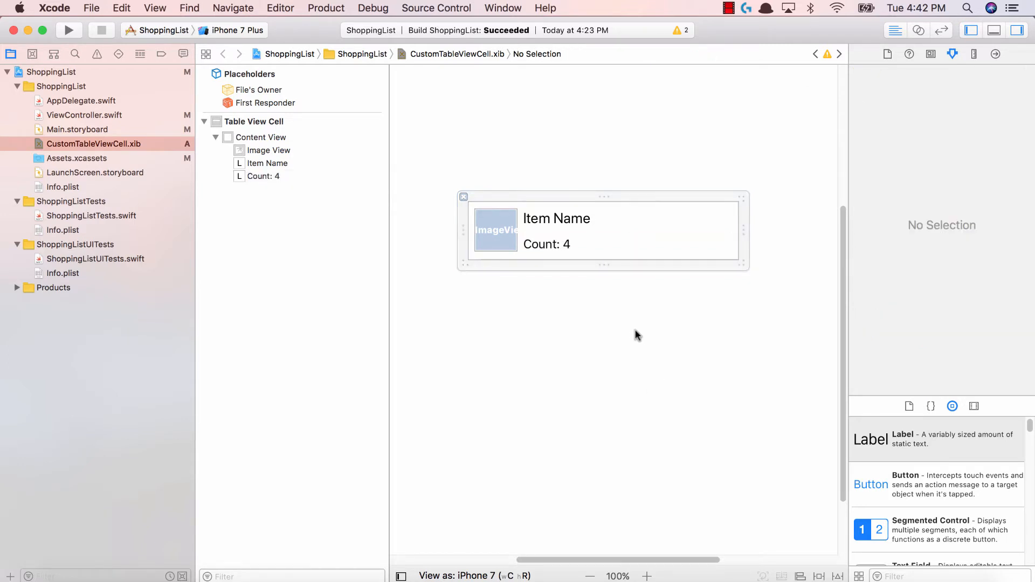
mouse_move(543, 293)
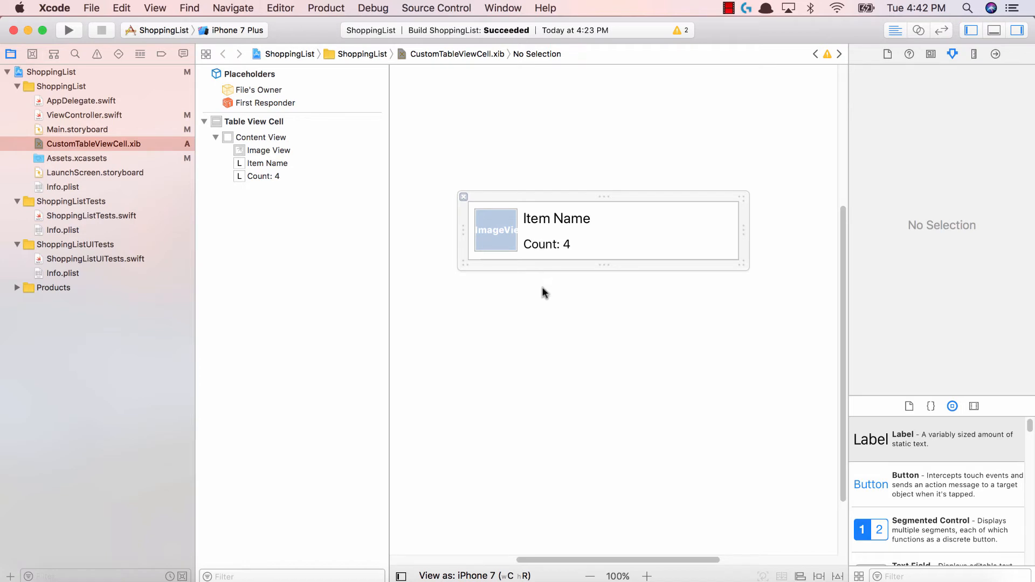
mouse_move(533, 300)
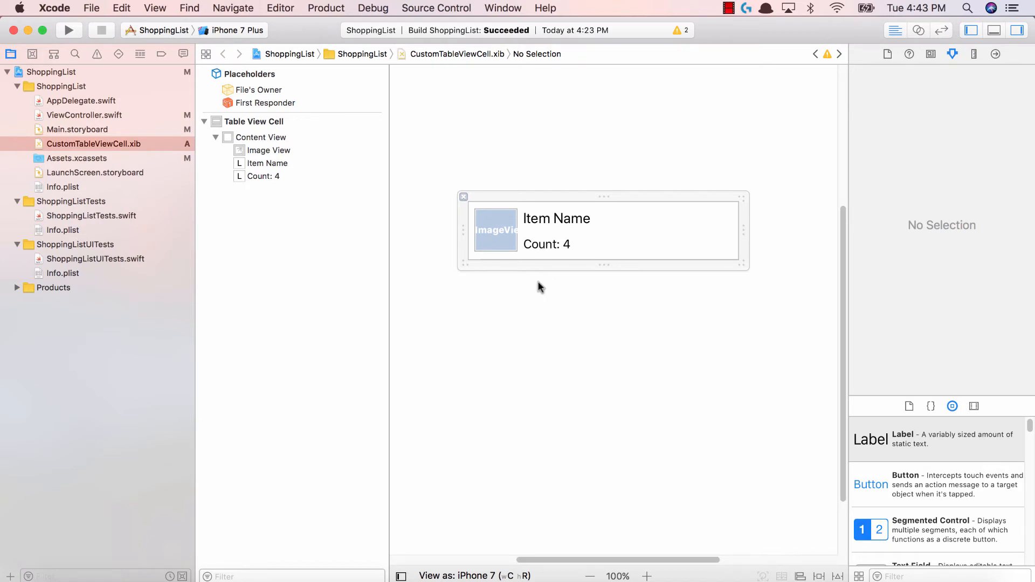
mouse_move(563, 327)
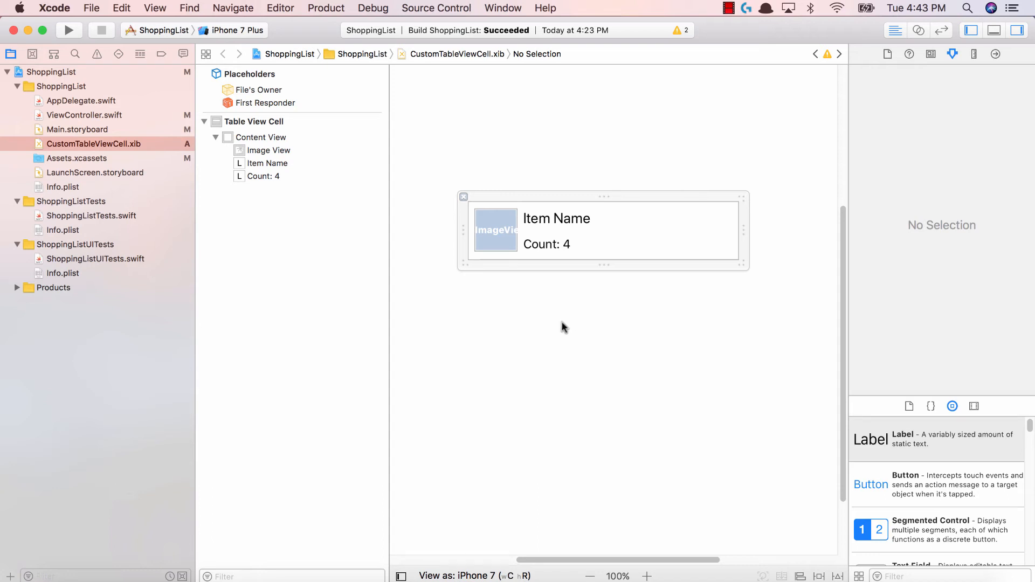
mouse_move(522, 188)
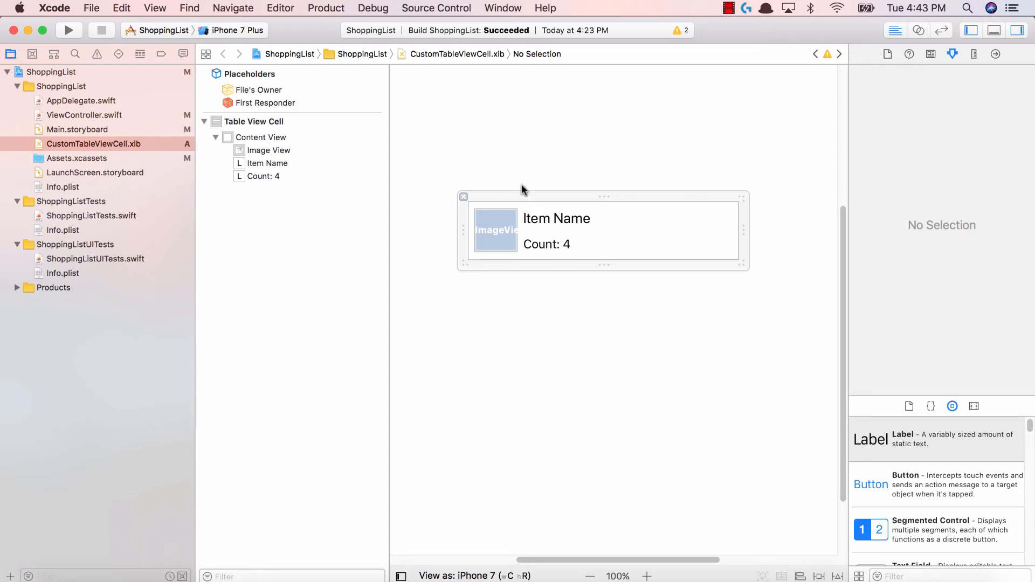